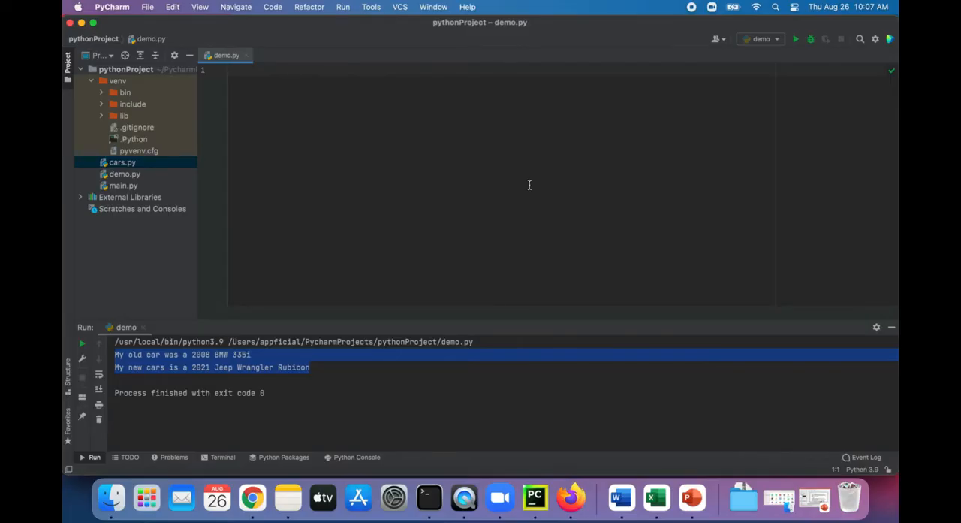
Define car_year = 2021 and car_model = 'Honda Accord' in demo.py
text(d)
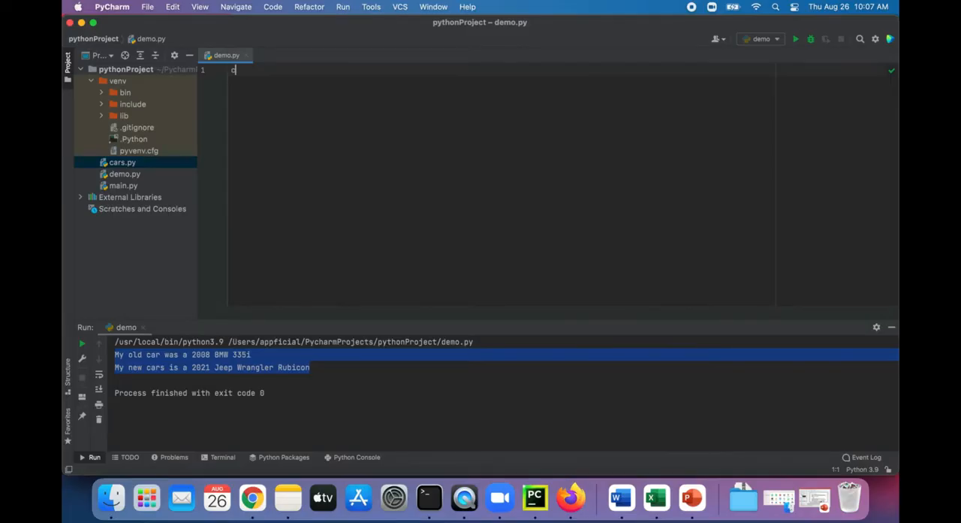
text(car_year =)
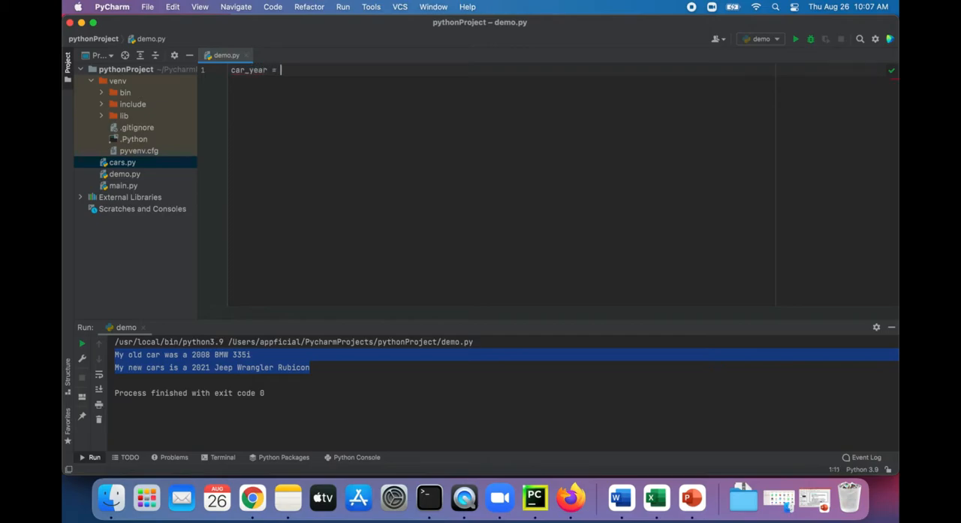
text(202)
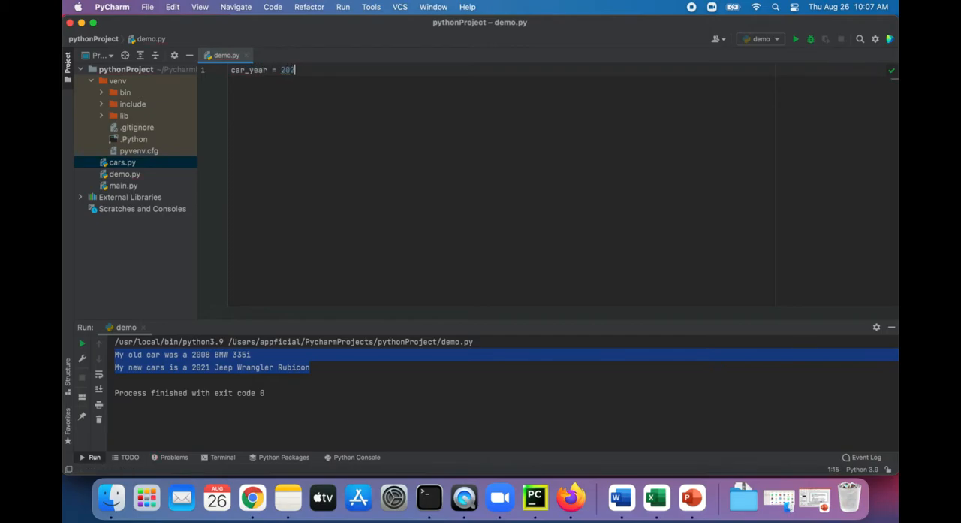
text(car_model =)
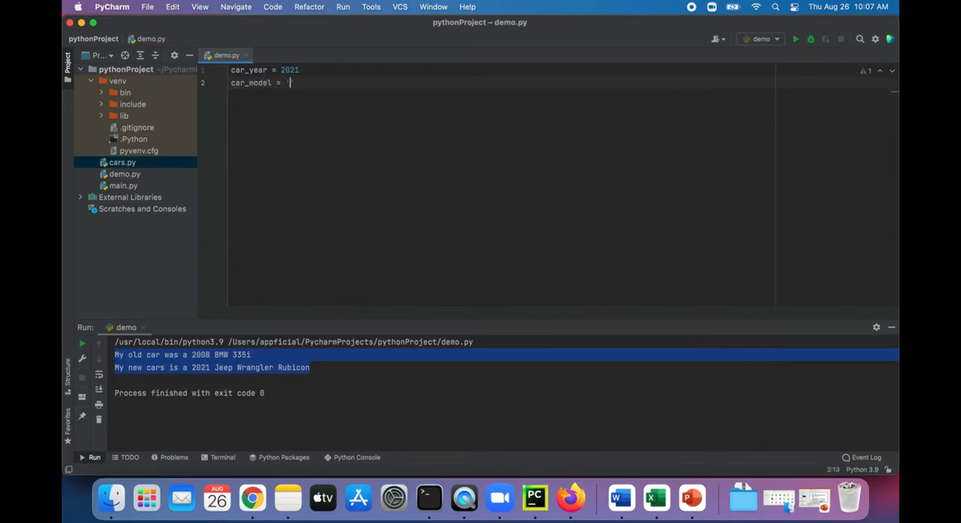
text('Honda Accord')
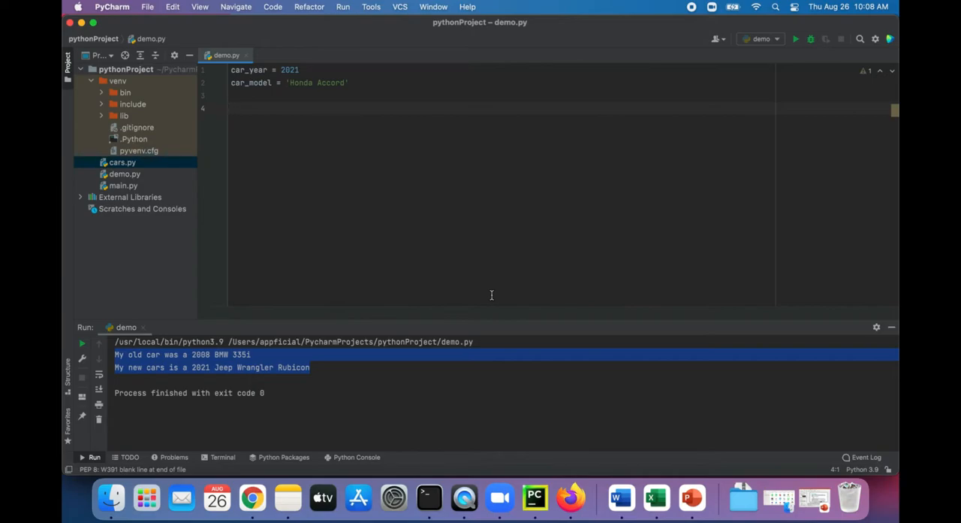
Set car_year to 'This year', add print(car_year), and run the script
text(car_year = 'This year)
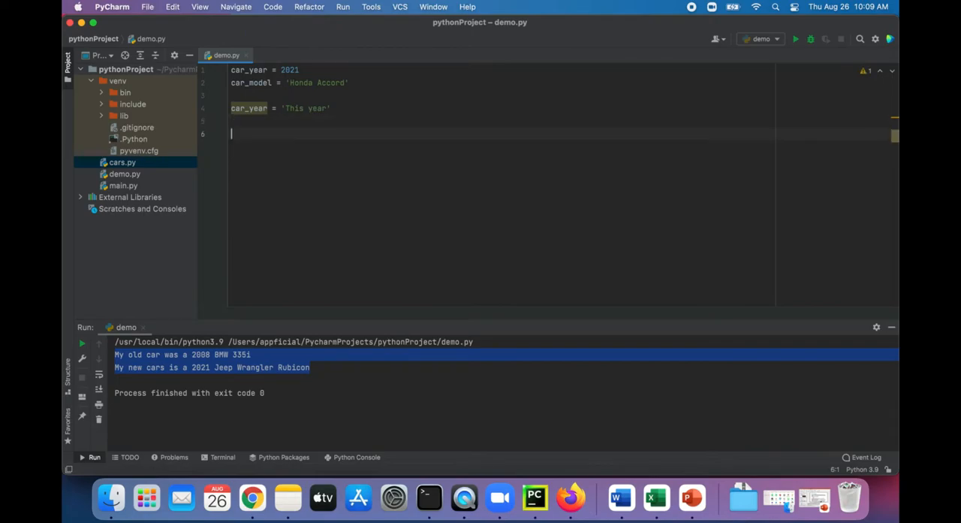
text(print(ca)
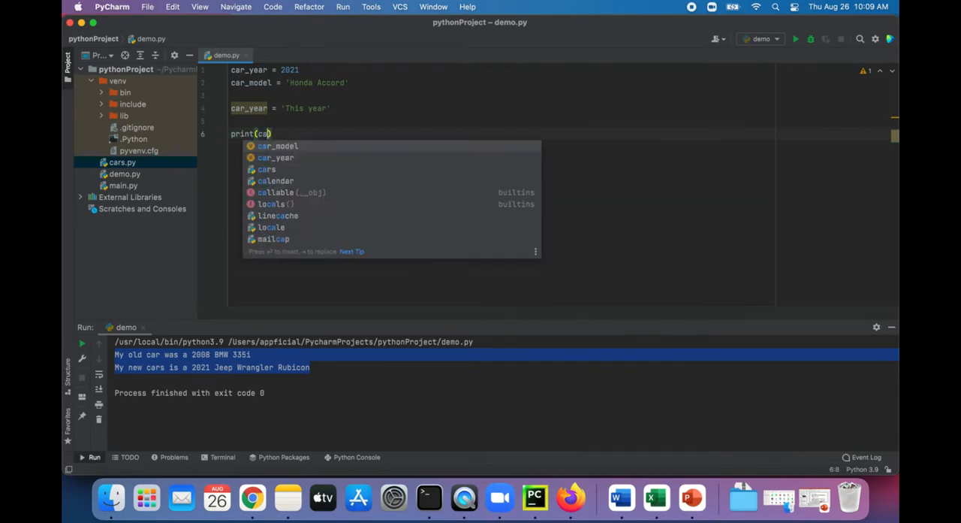
text(r_yue)
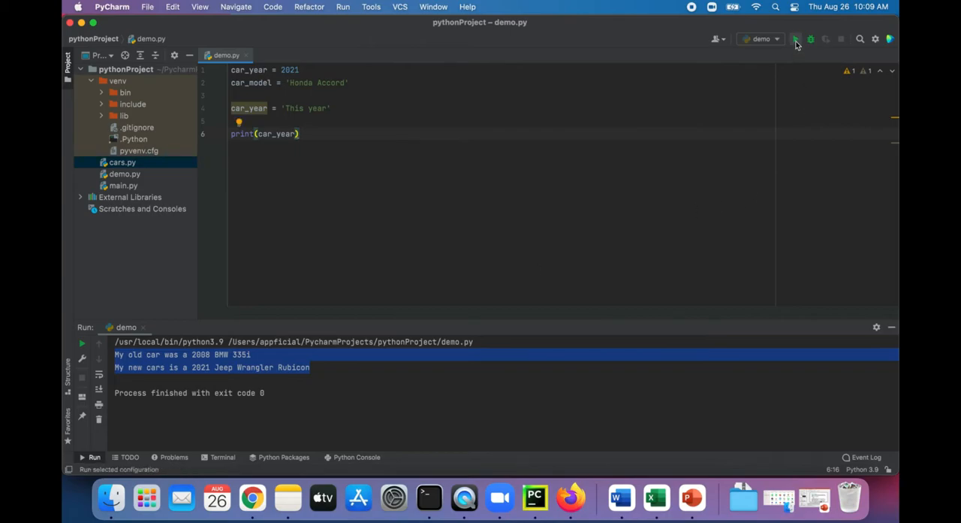
click(795, 39)
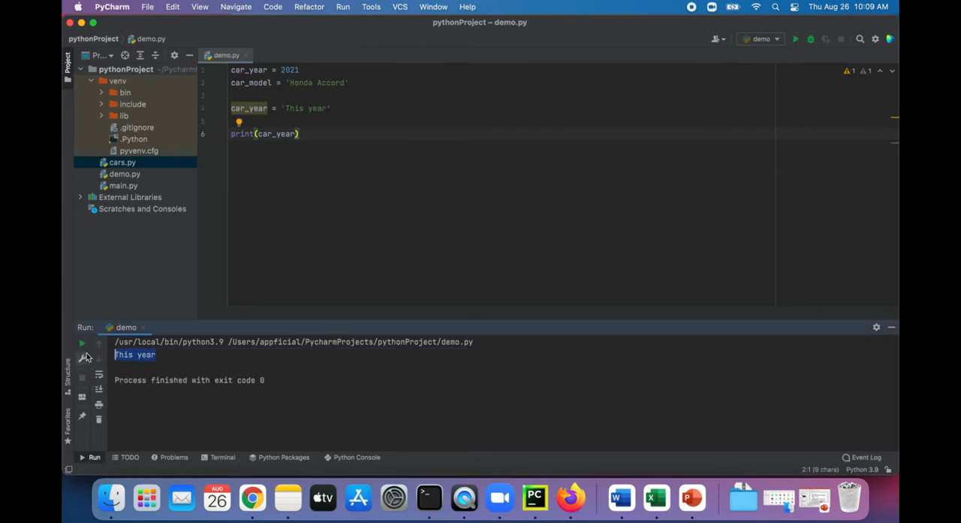
mouse_move(362, 169)
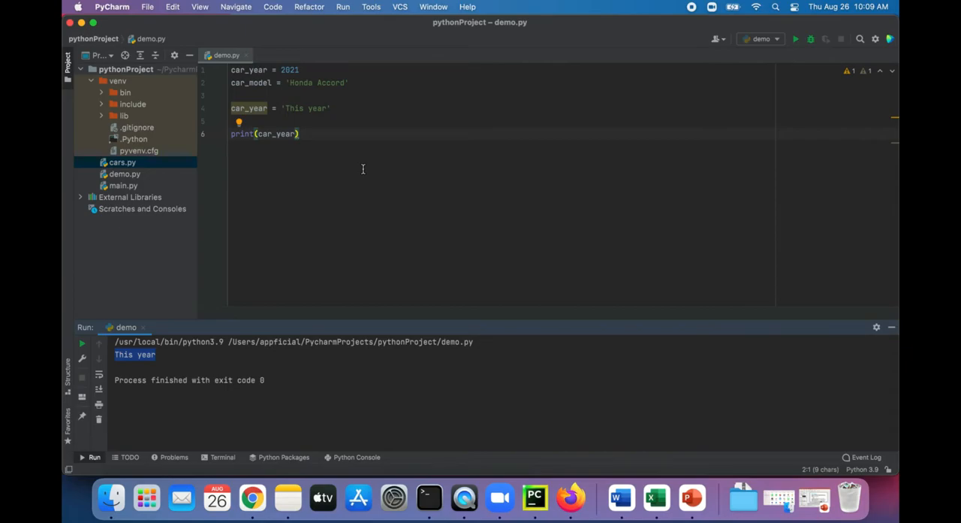
Remove the 'This year' reassignment, print 'value:' with car_year, and rerun to get value: 2021
double_click(288, 69)
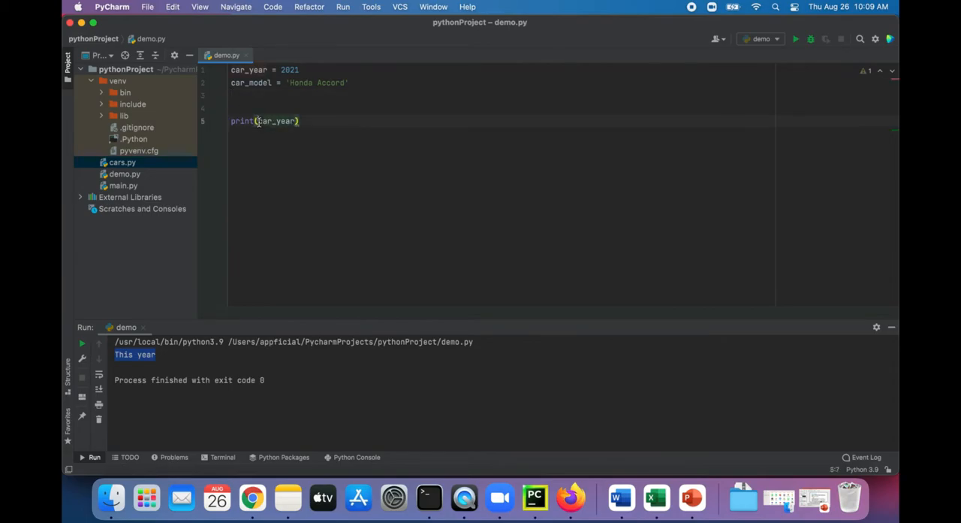
text(')
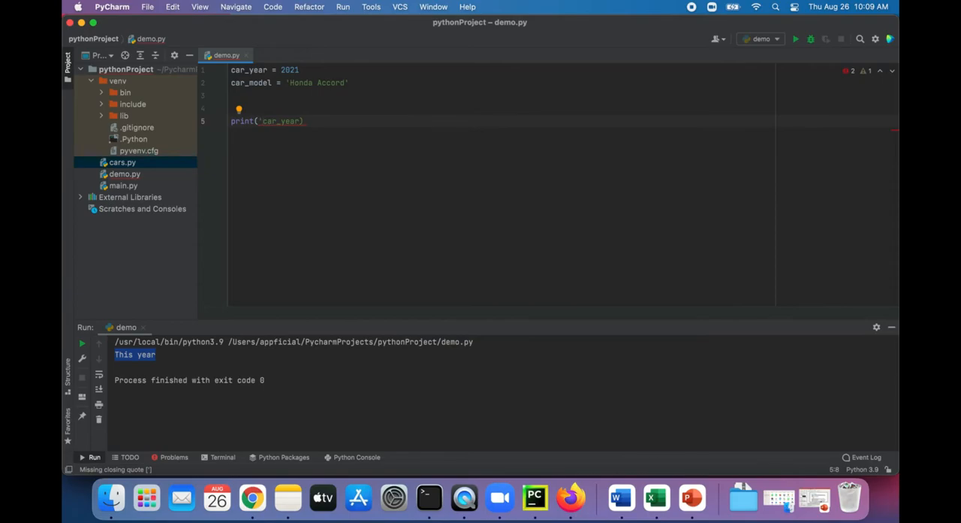
text(value:',)
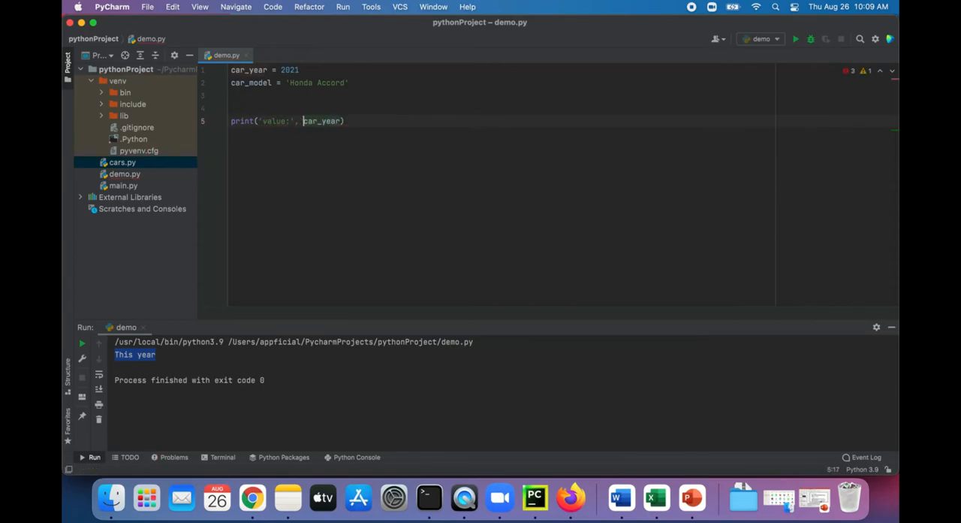
mouse_move(797, 39)
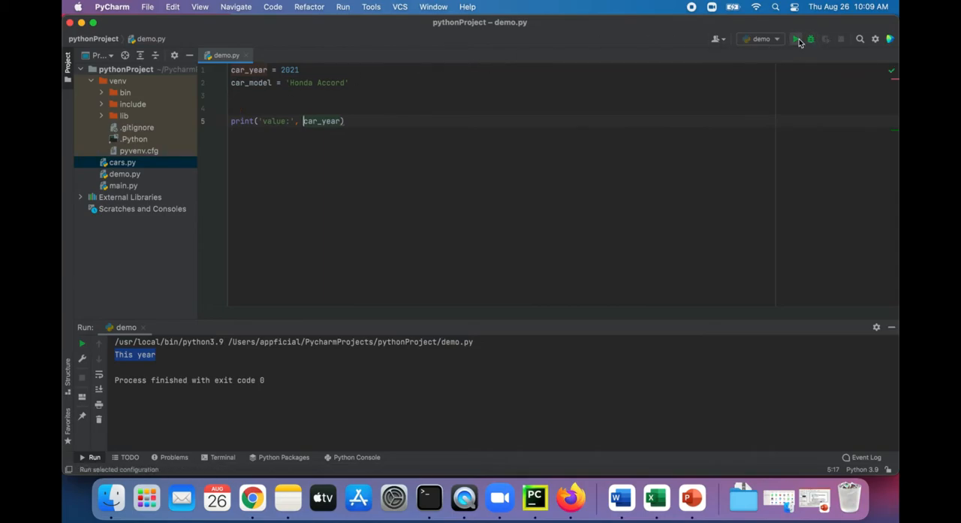
click(795, 39)
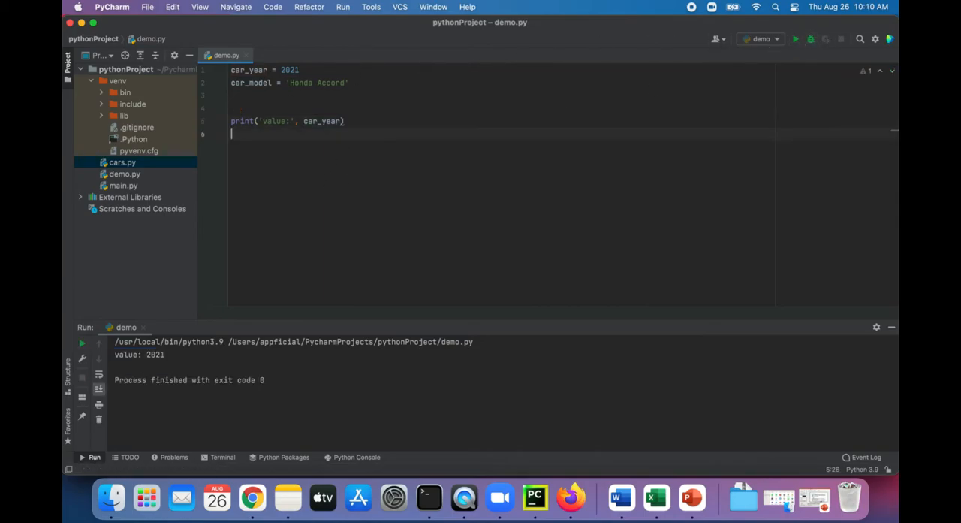
Add print('type:', type(car_year)), run to show <class 'int'>, and start a new line
text(print)
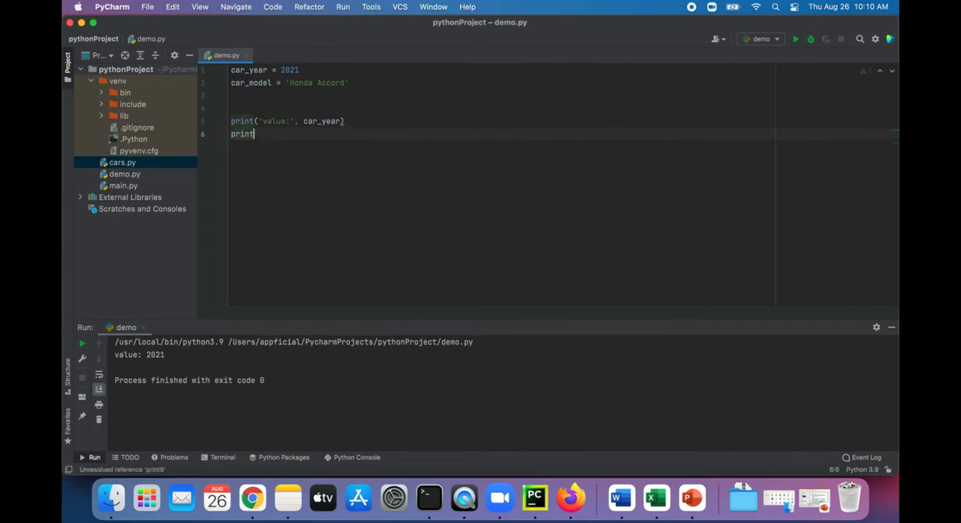
text(('type')
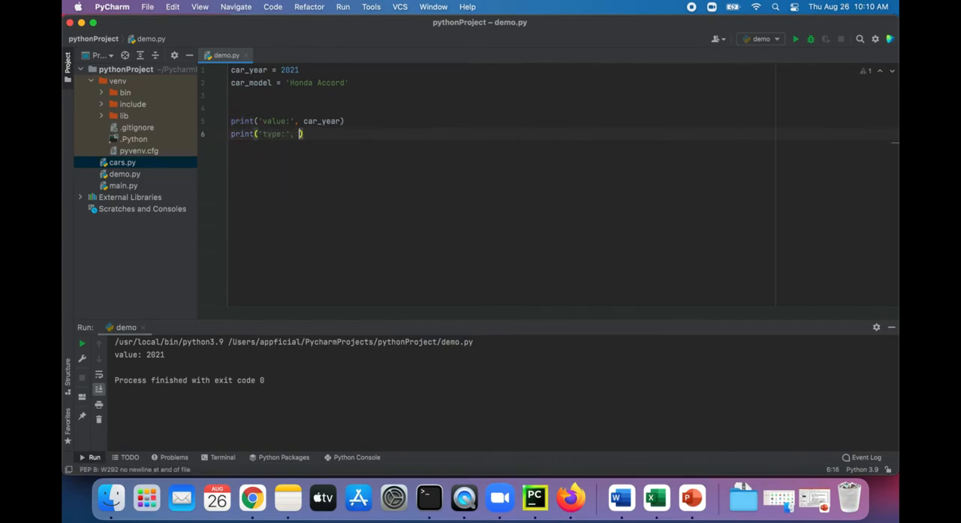
text(type(c)
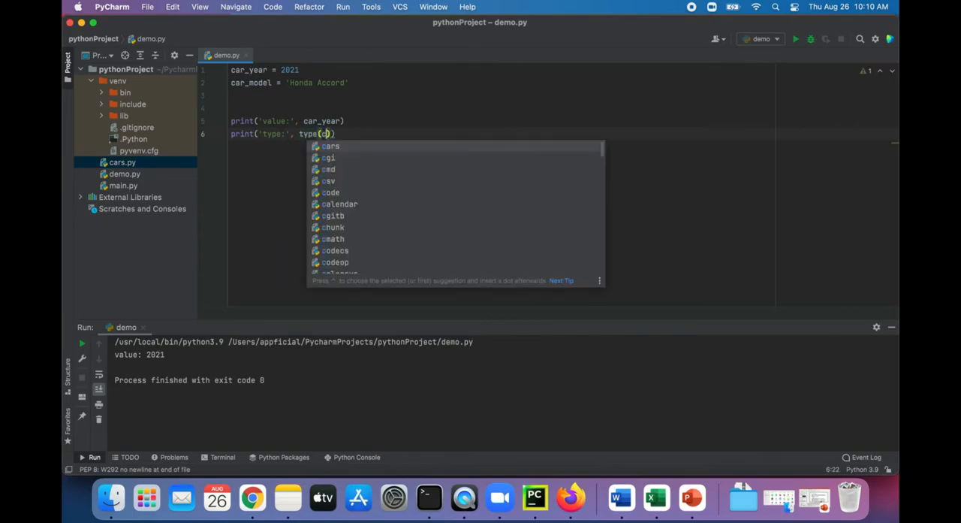
text(ar_year)
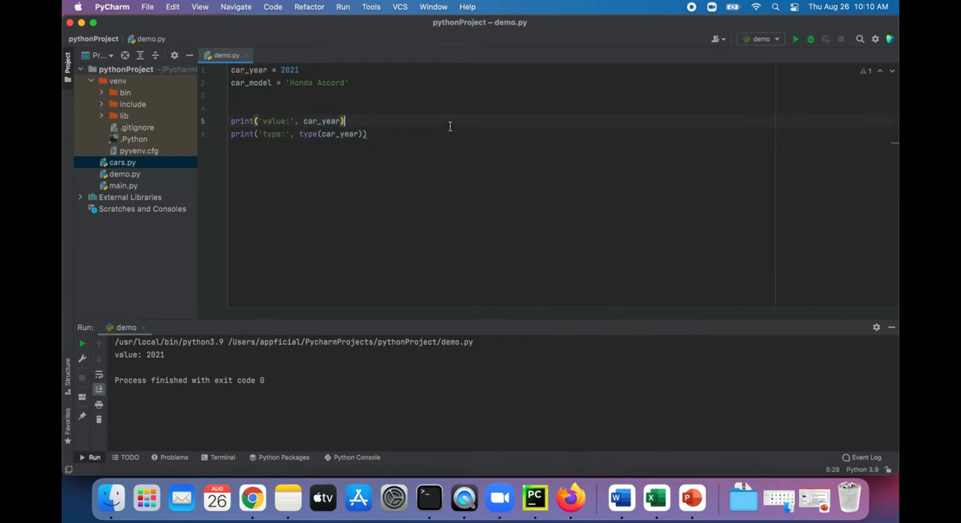
click(795, 39)
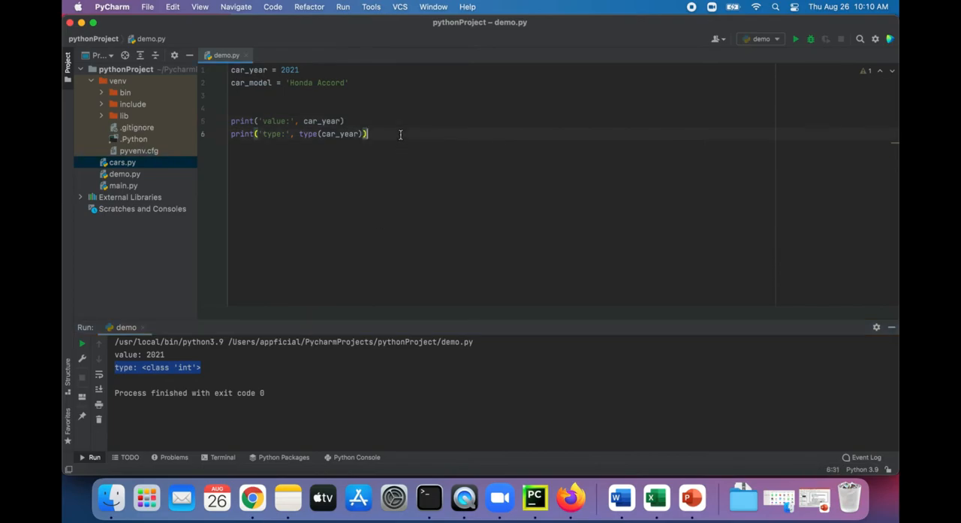
key(enter)
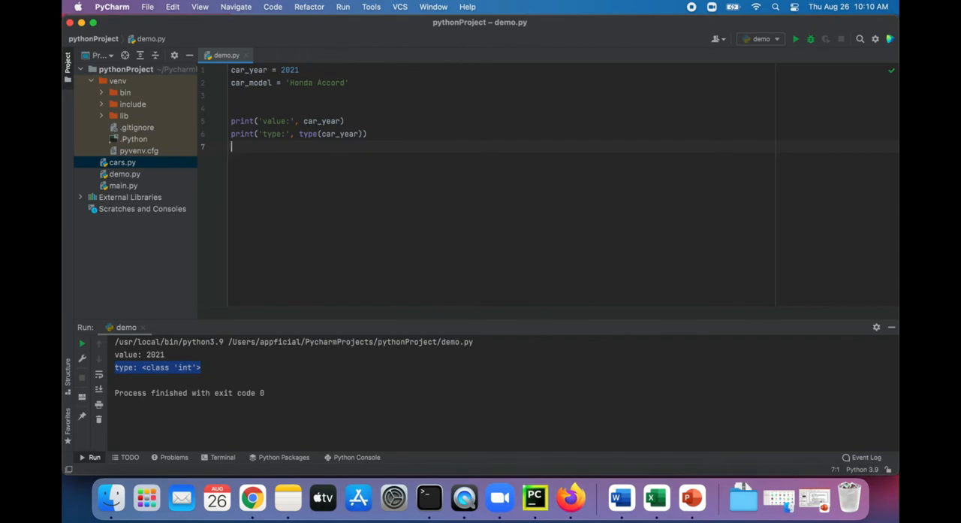
Add print('id:', id(car_year)) and run the script to show its id
text(print)
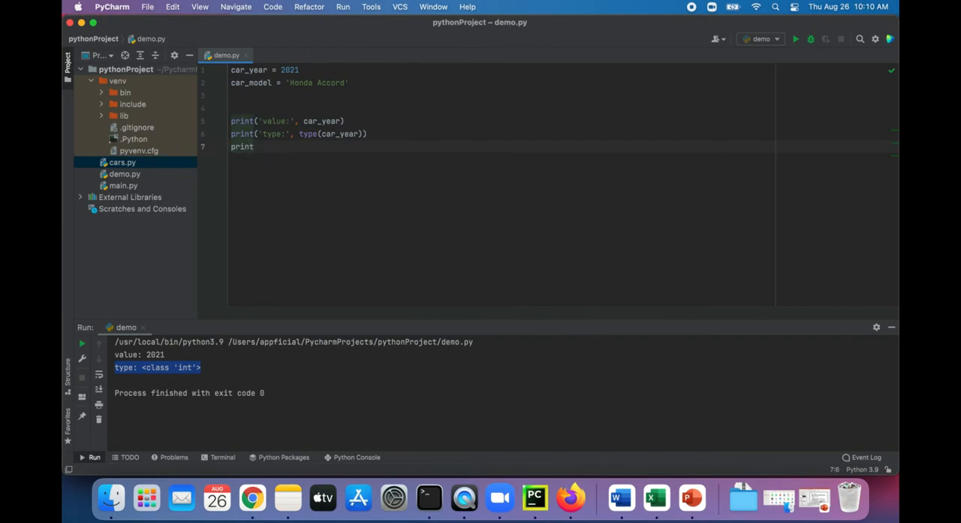
text(('id:'))
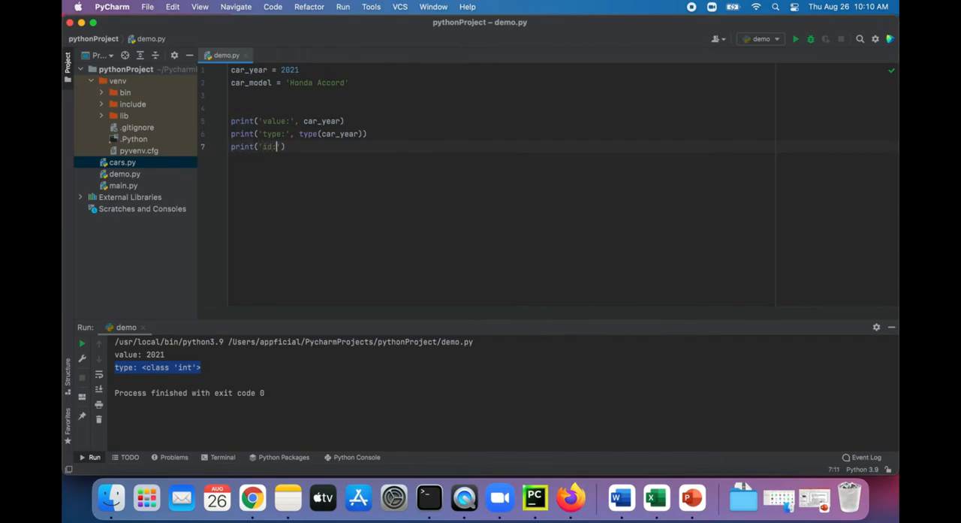
text(,)
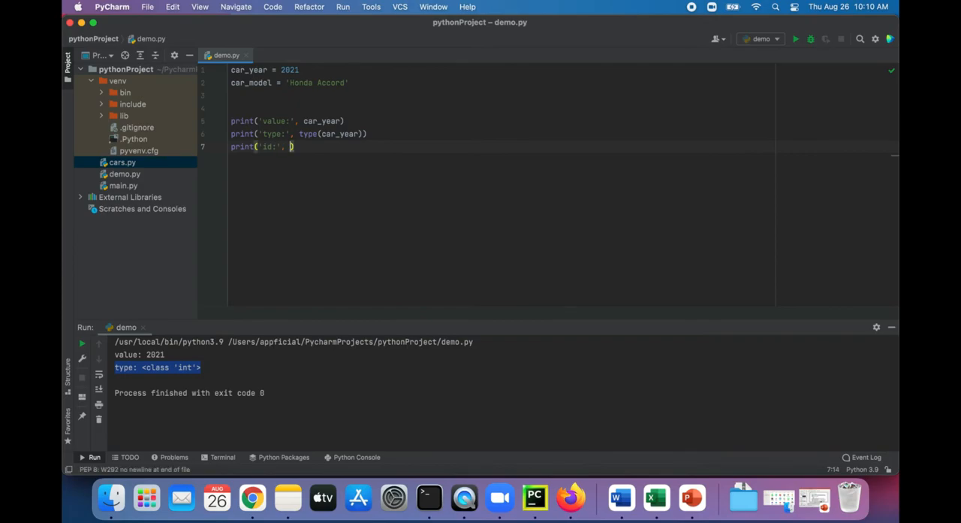
text(id())
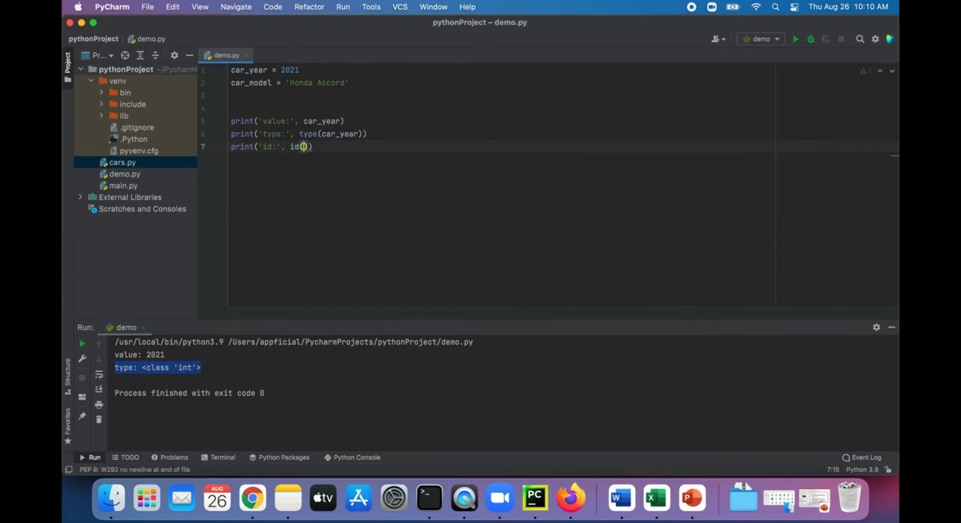
text(car_year)
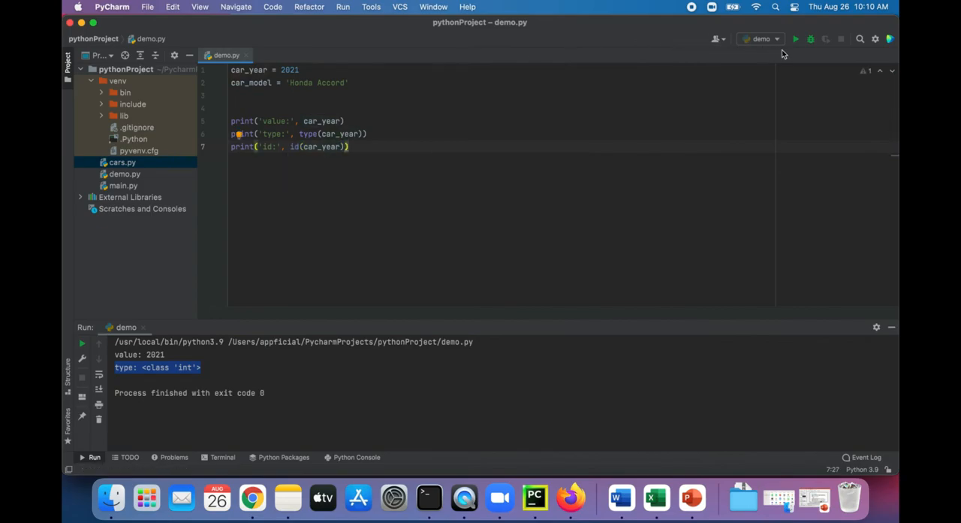
click(795, 38)
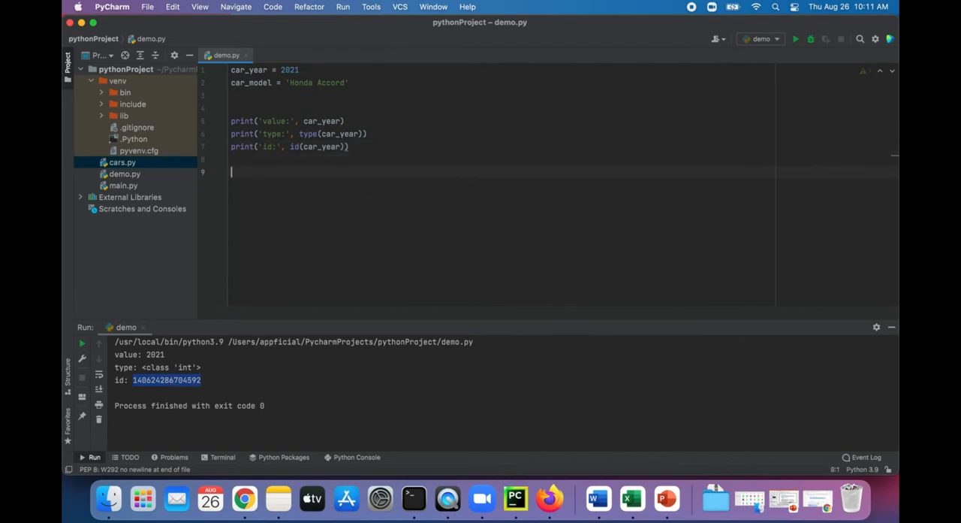
Duplicate the three print lines for car_model and run to show Honda Accord as str
drag(231, 107, 348, 147)
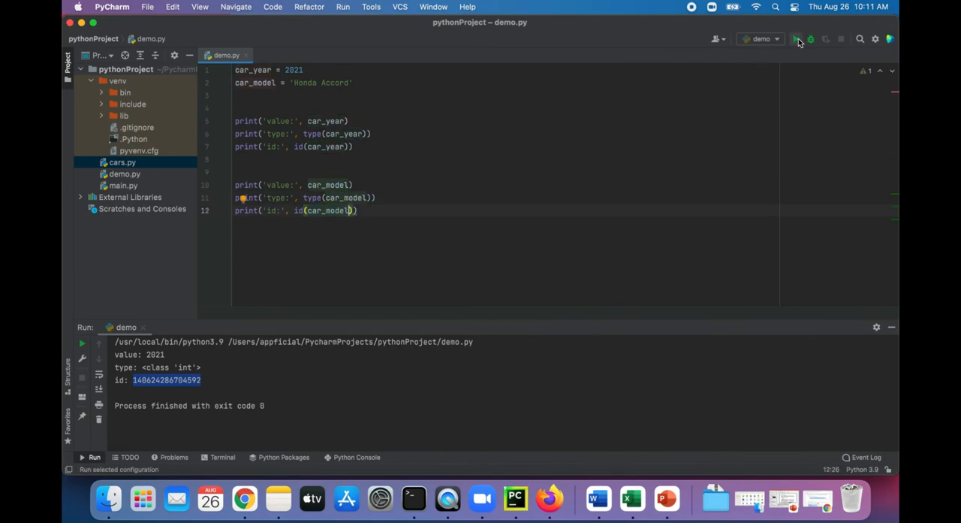
click(795, 39)
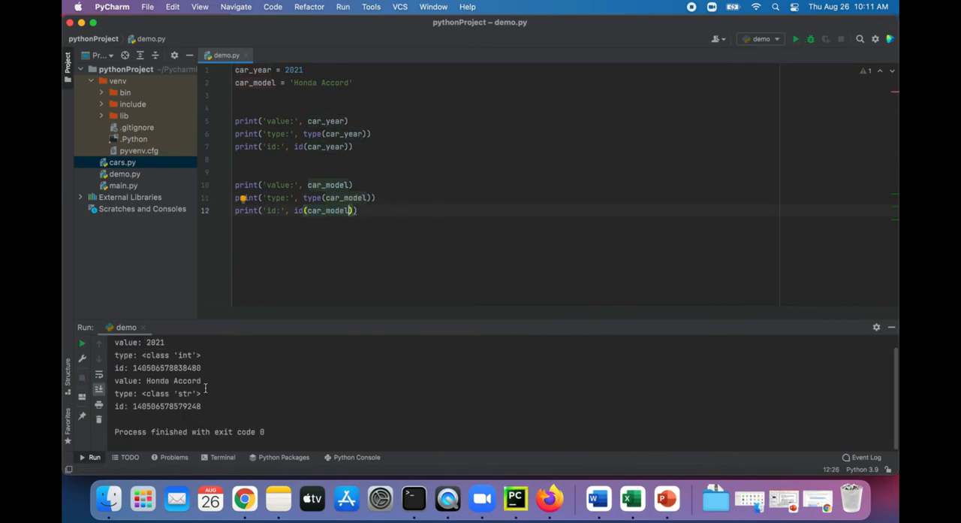